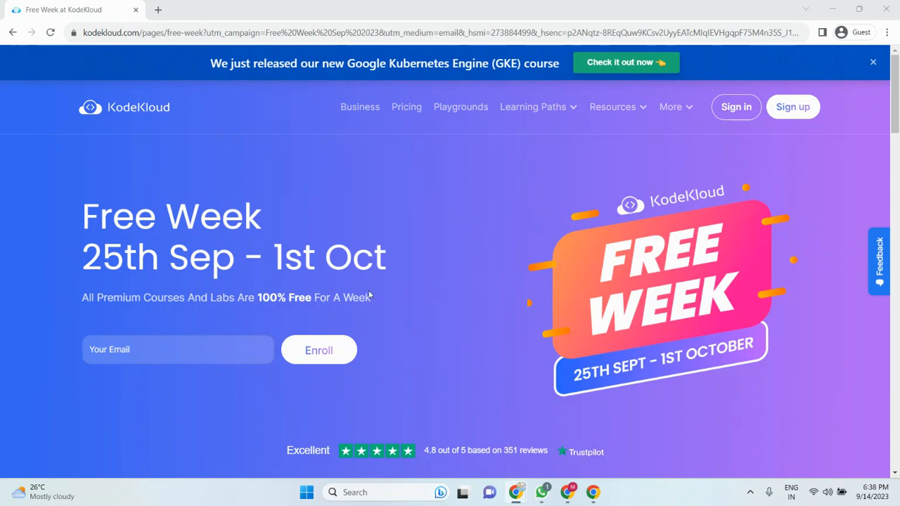
# Step: Enter the email, choose Kubernetes as core interest, and submit the Free Week enrollment
pyautogui.click(175, 349)
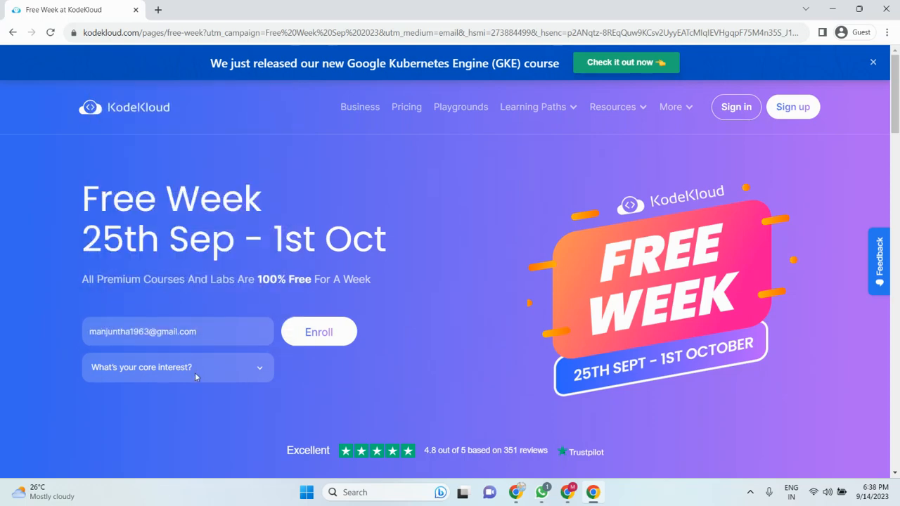
pyautogui.click(177, 367)
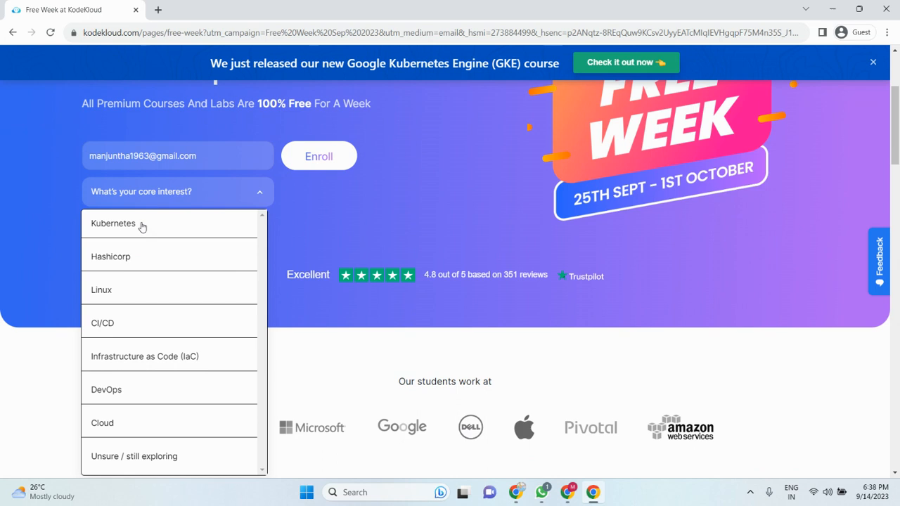
pyautogui.click(112, 222)
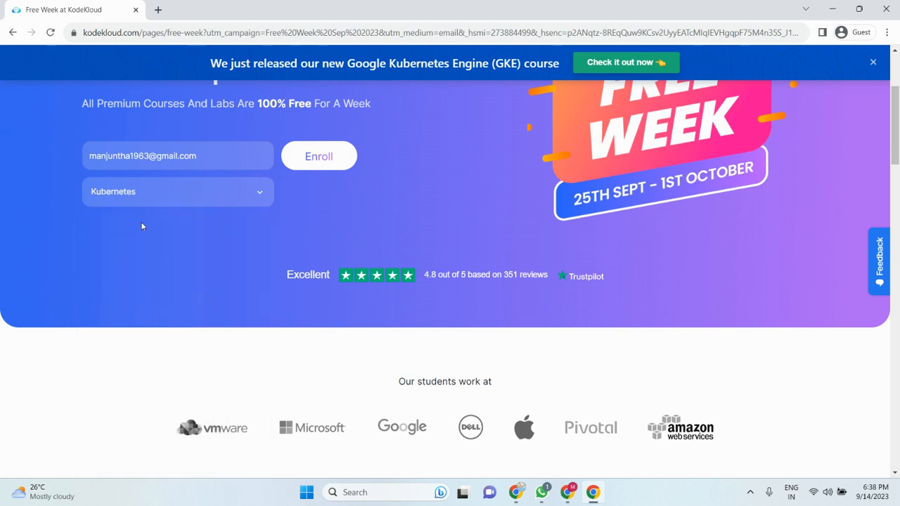
pyautogui.moveTo(345, 168)
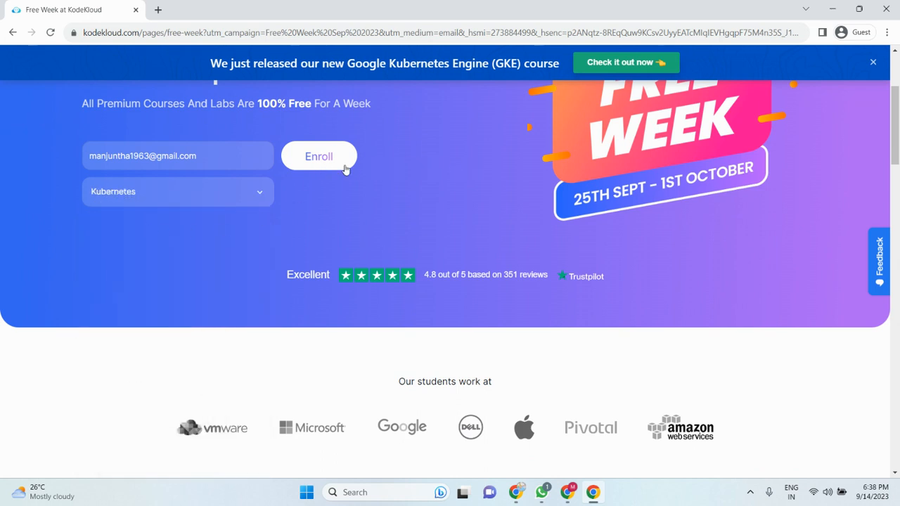
pyautogui.click(317, 156)
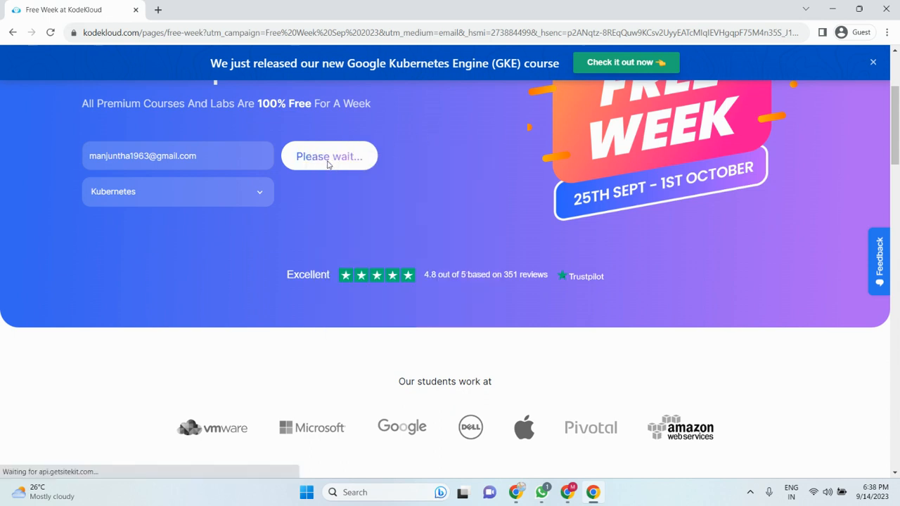
# Step: Let the Confirm Your Free Access page load with the email prefilled, then start a blank tab
pyautogui.click(329, 156)
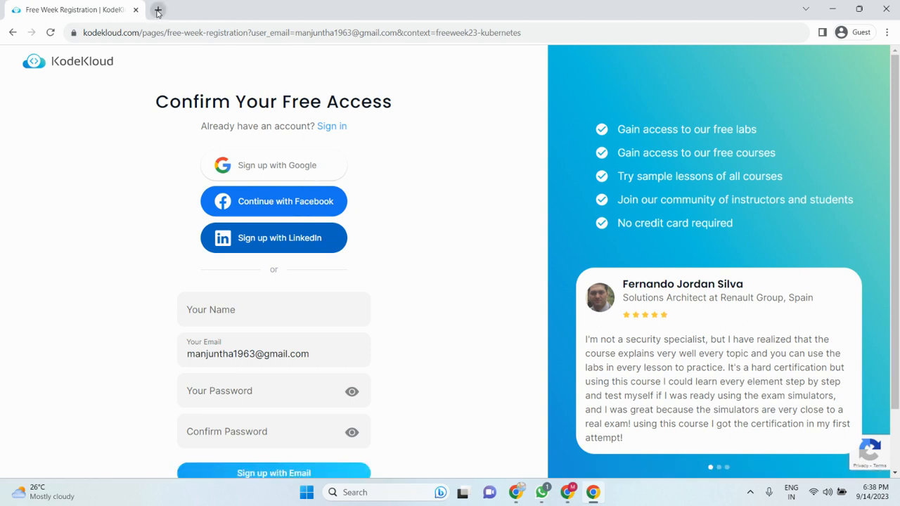
pyautogui.click(157, 12)
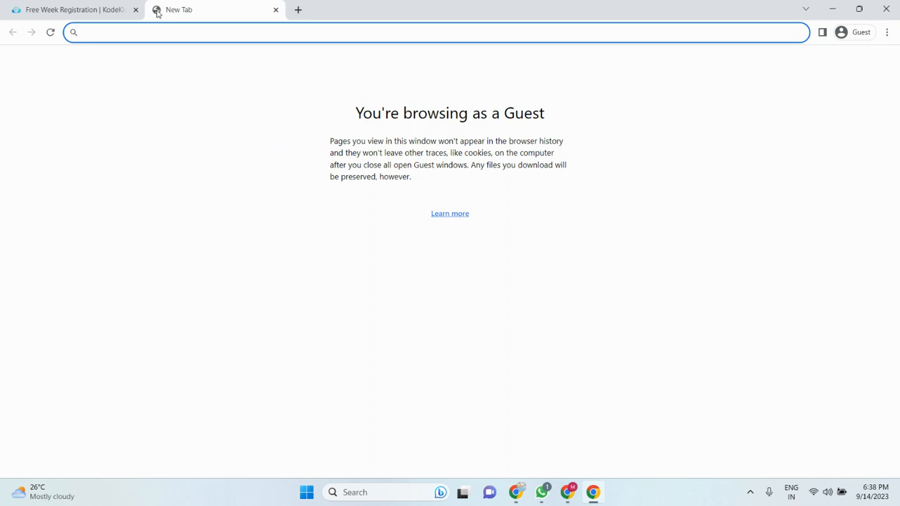
# Step: Load the Free Week page in the second tab and highlight the Interactive Hands-on Labs benefit under Premium access
pyautogui.click(436, 30)
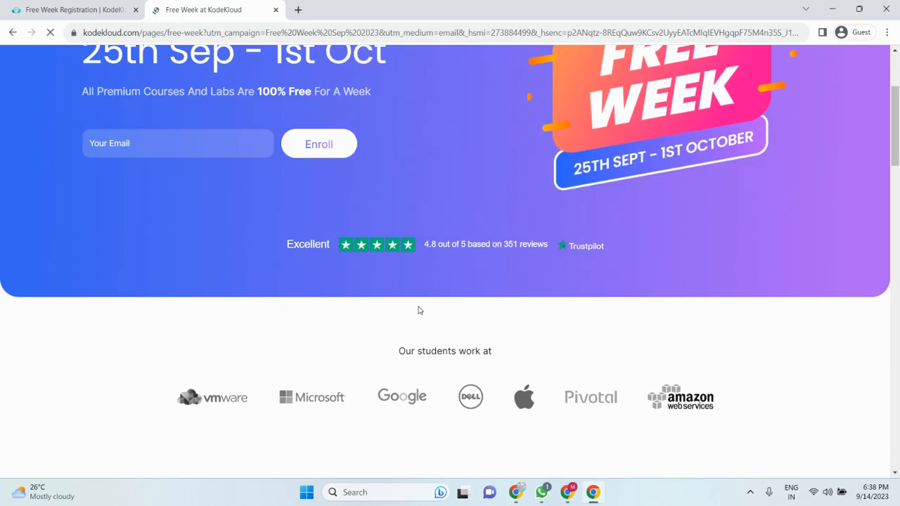
pyautogui.scroll(-3)
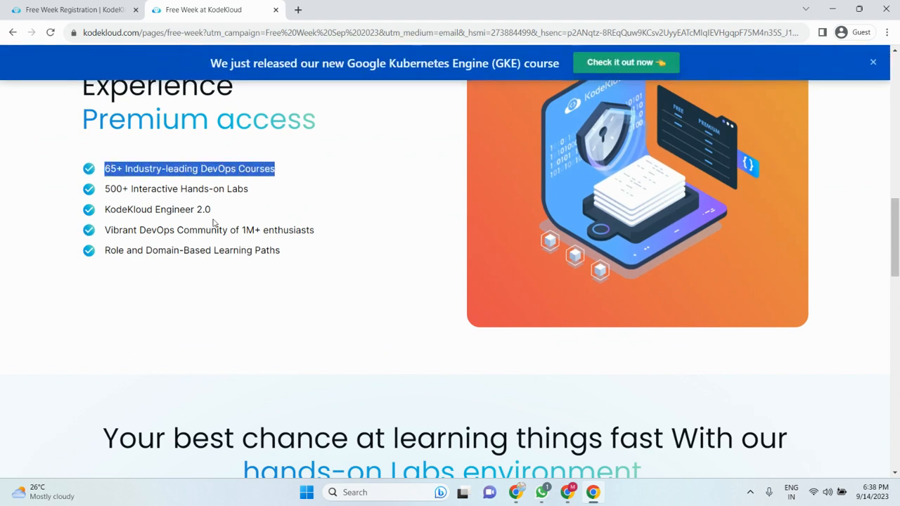
pyautogui.doubleClick(188, 188)
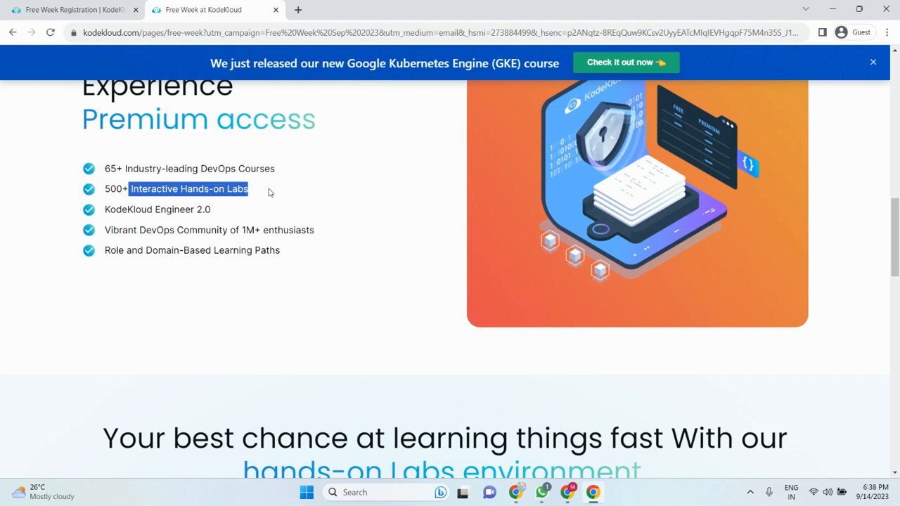
pyautogui.moveTo(115, 223)
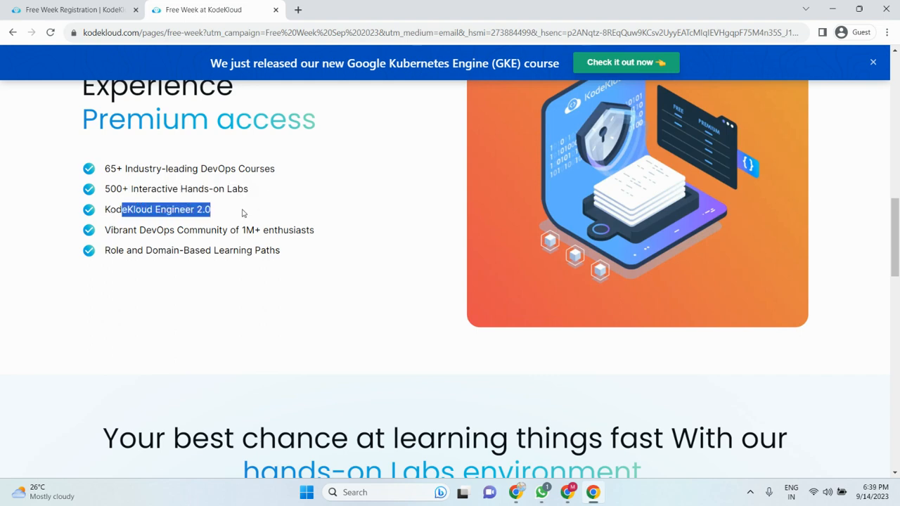
pyautogui.scroll(-3)
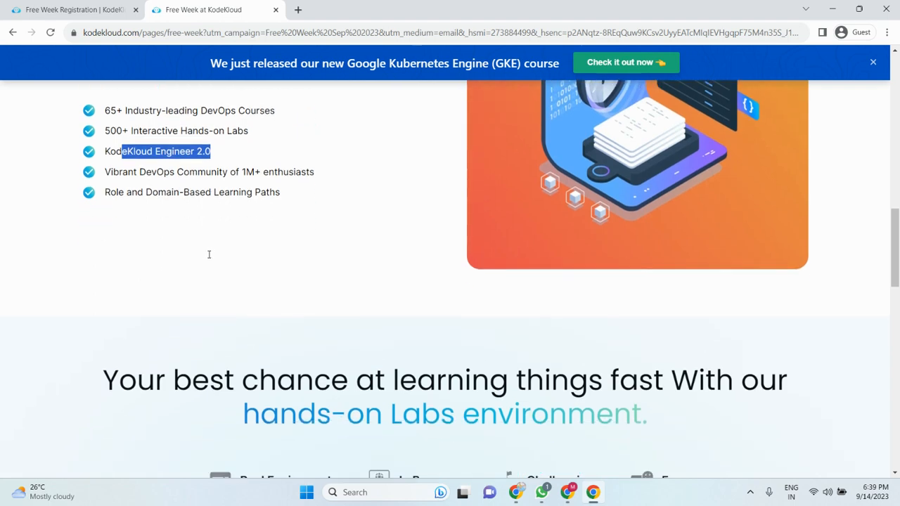
pyautogui.scroll(-3)
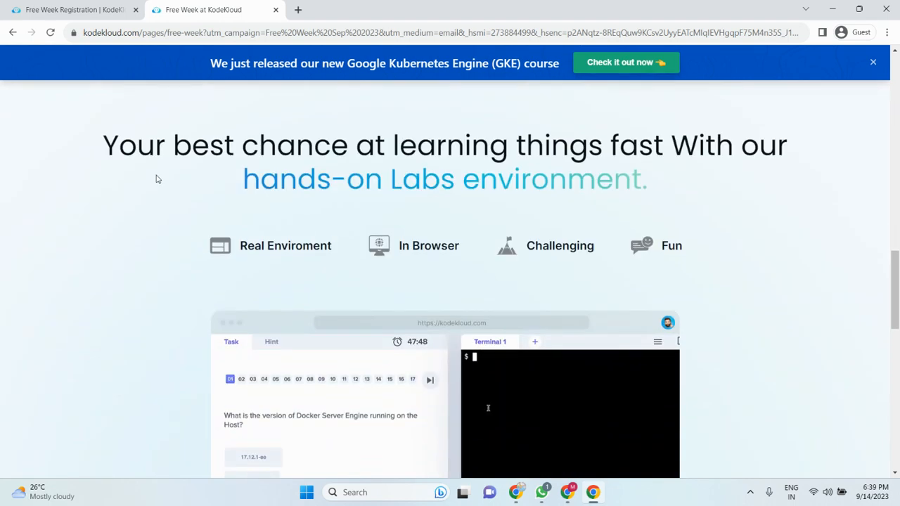
pyautogui.moveTo(422, 258)
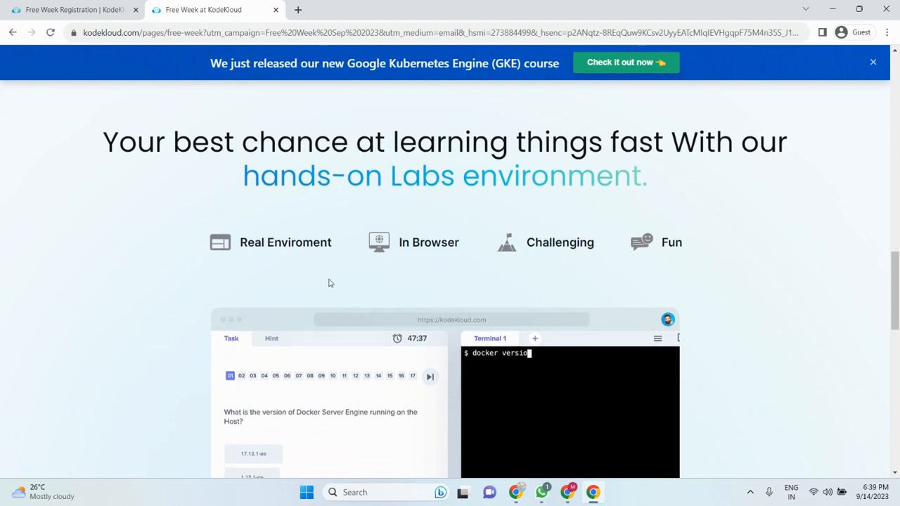
pyautogui.scroll(-3)
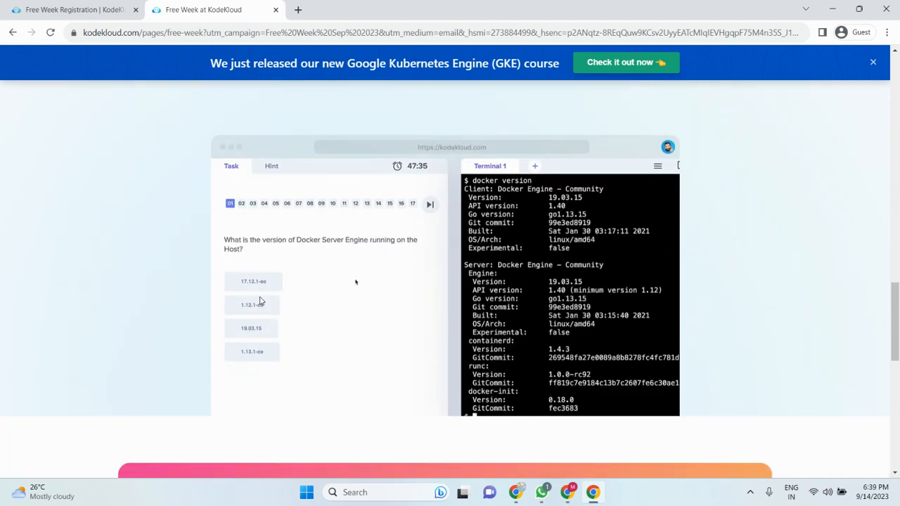
pyautogui.scroll(-3)
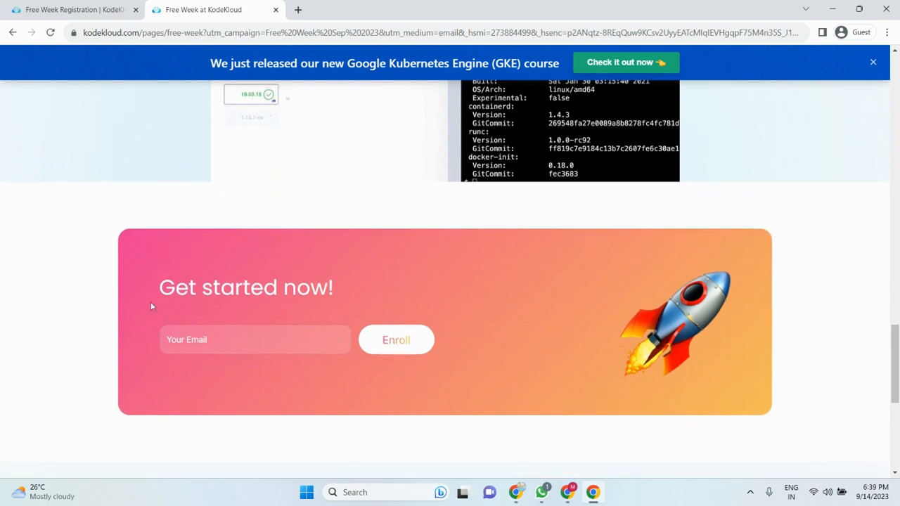
pyautogui.moveTo(337, 289)
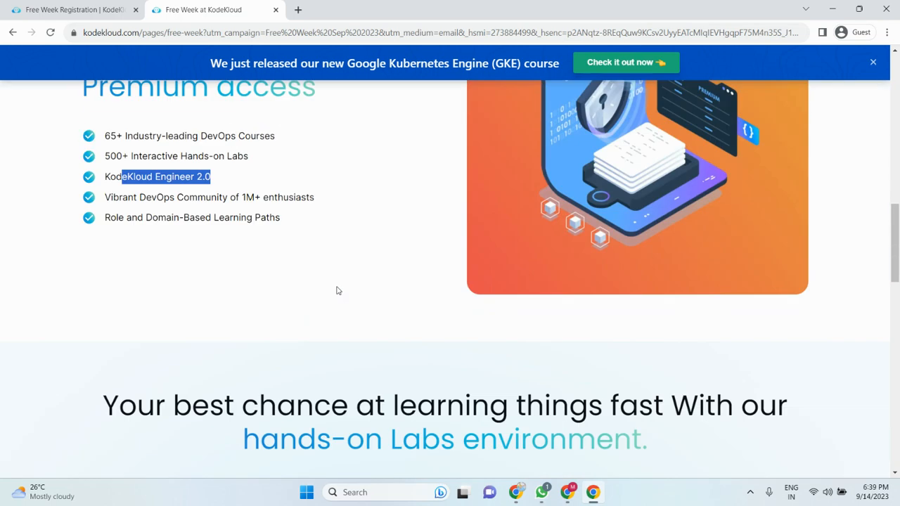
pyautogui.scroll(3)
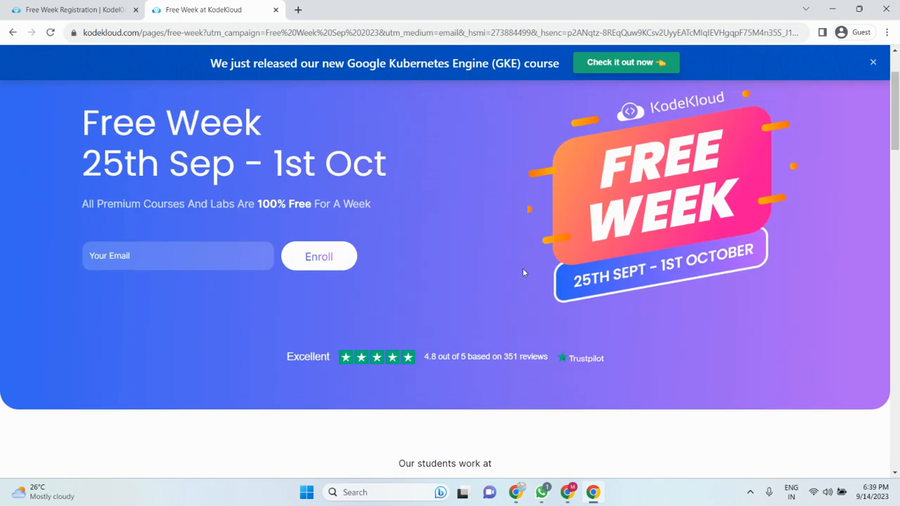
pyautogui.moveTo(644, 240)
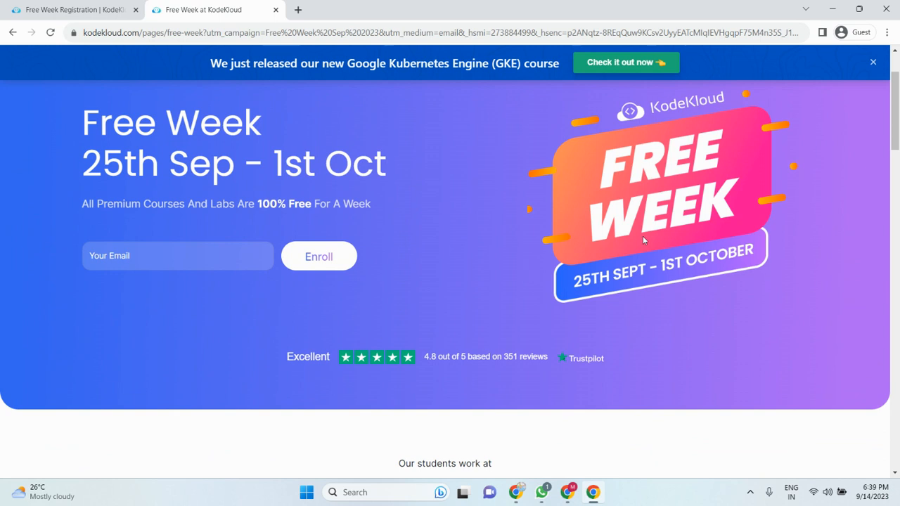